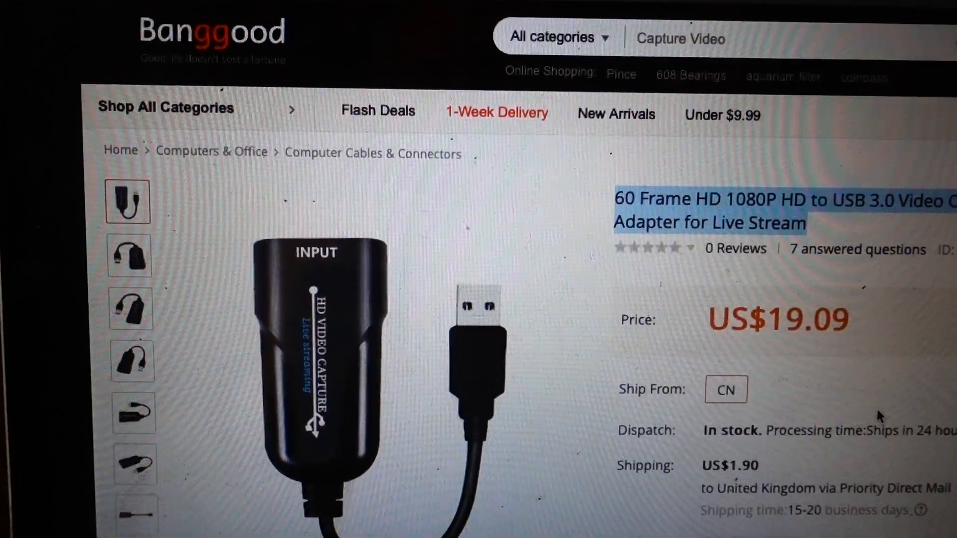
scroll(down, 3)
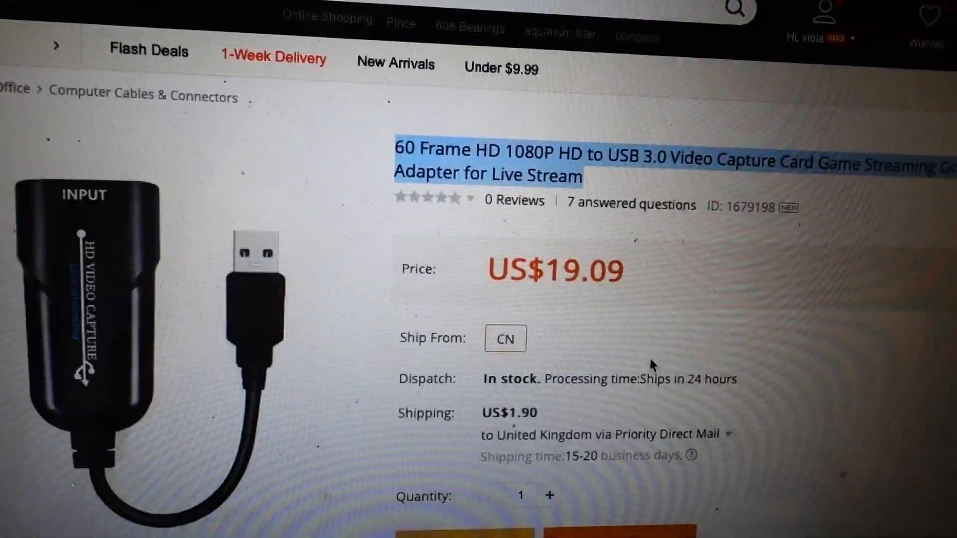